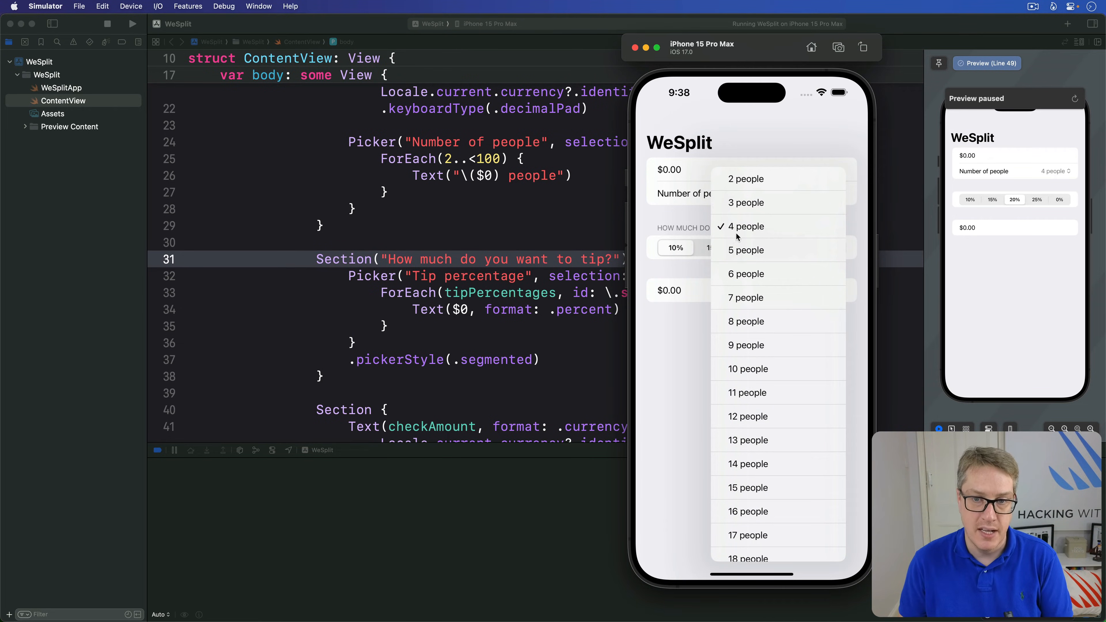
# - Dismiss the Number of people picker in the Simulator and return to the ContentView code
pyautogui.click(745, 227)
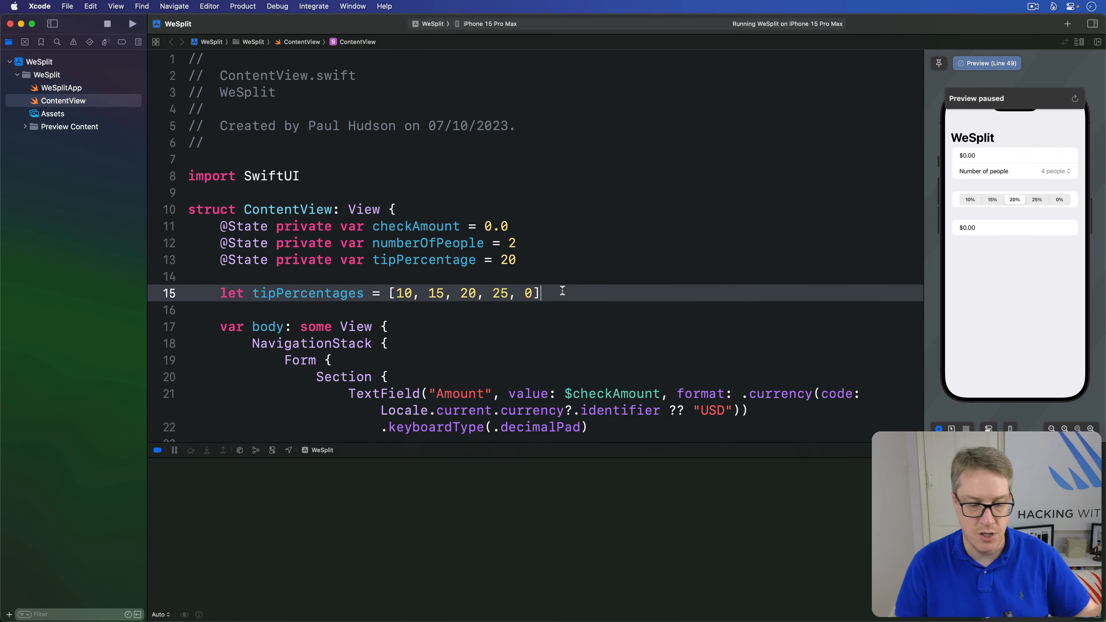
# - Add var totalPerPerson: Double below tipPercentages with a 'calculate the total per person here' comment and return 0
pyautogui.press('return')
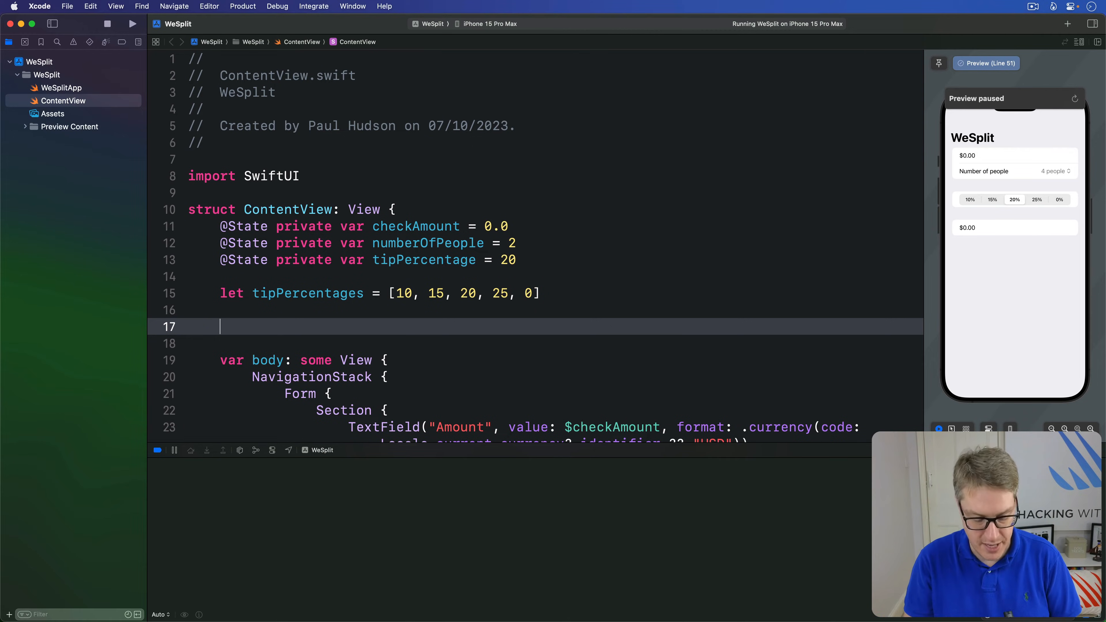
pyautogui.write('var totalPerPerson: Double {')
pyautogui.click(552, 343)
pyautogui.write('//')
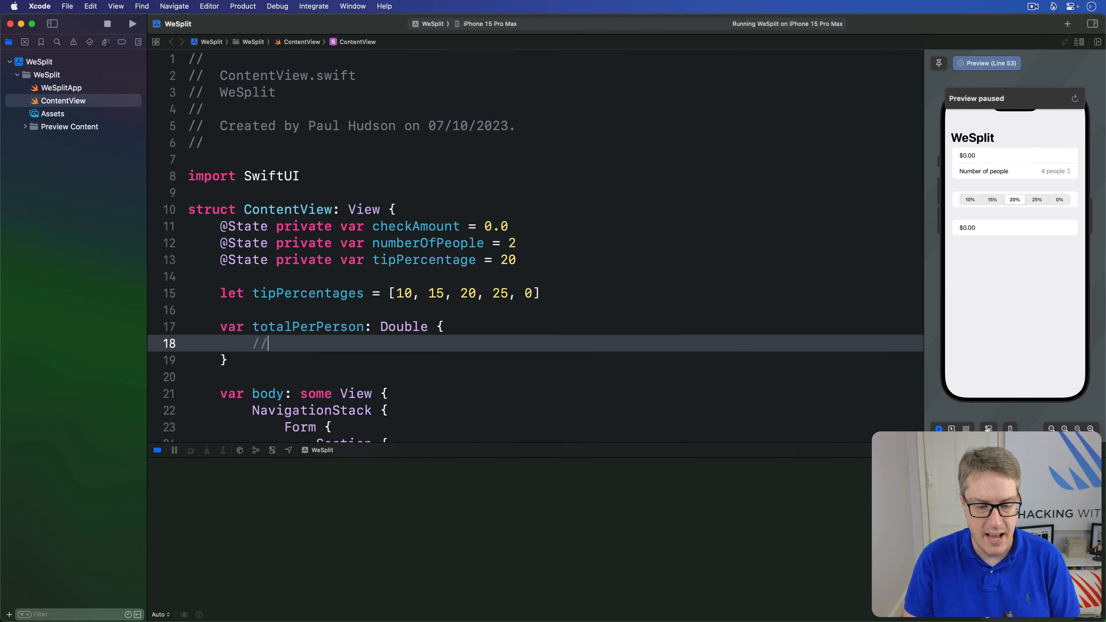
pyautogui.write('calculate the o')
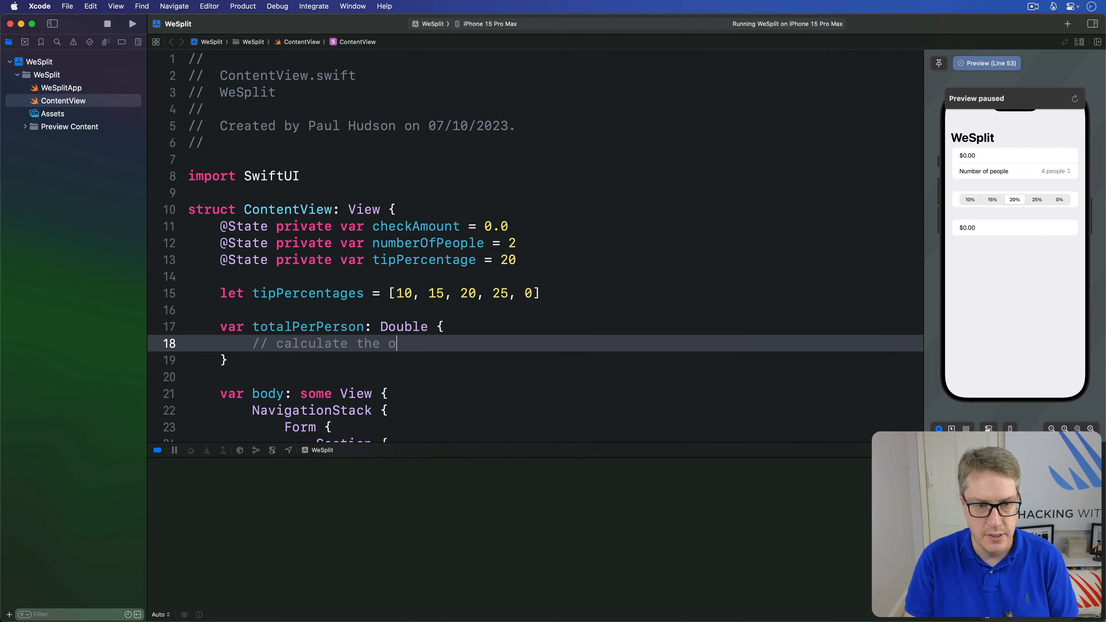
pyautogui.write('total per person her')
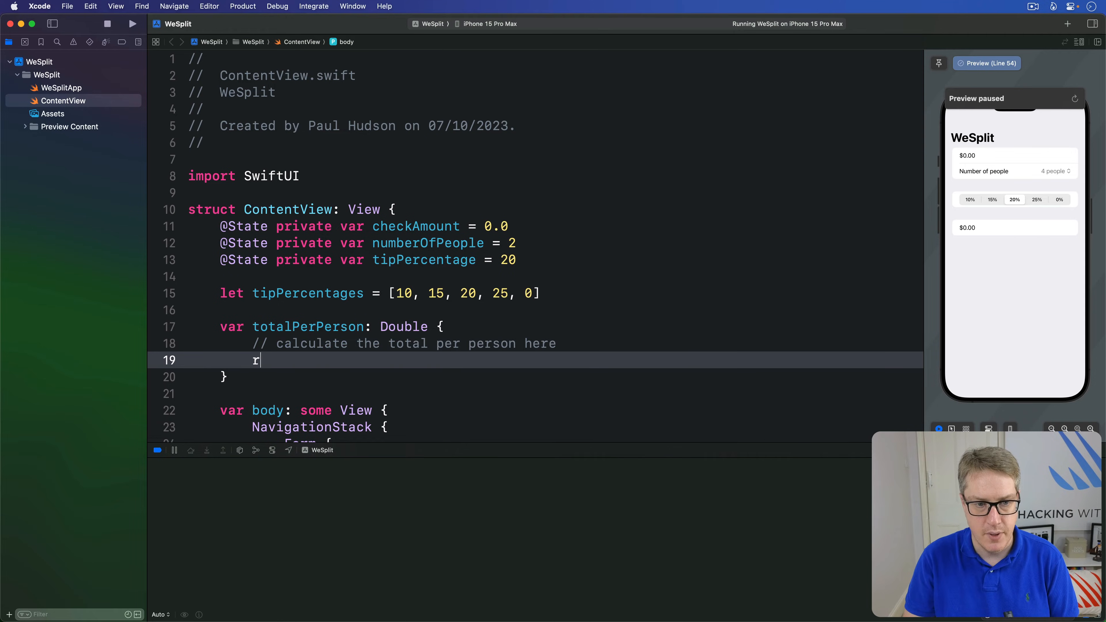
pyautogui.write('eturn 0')
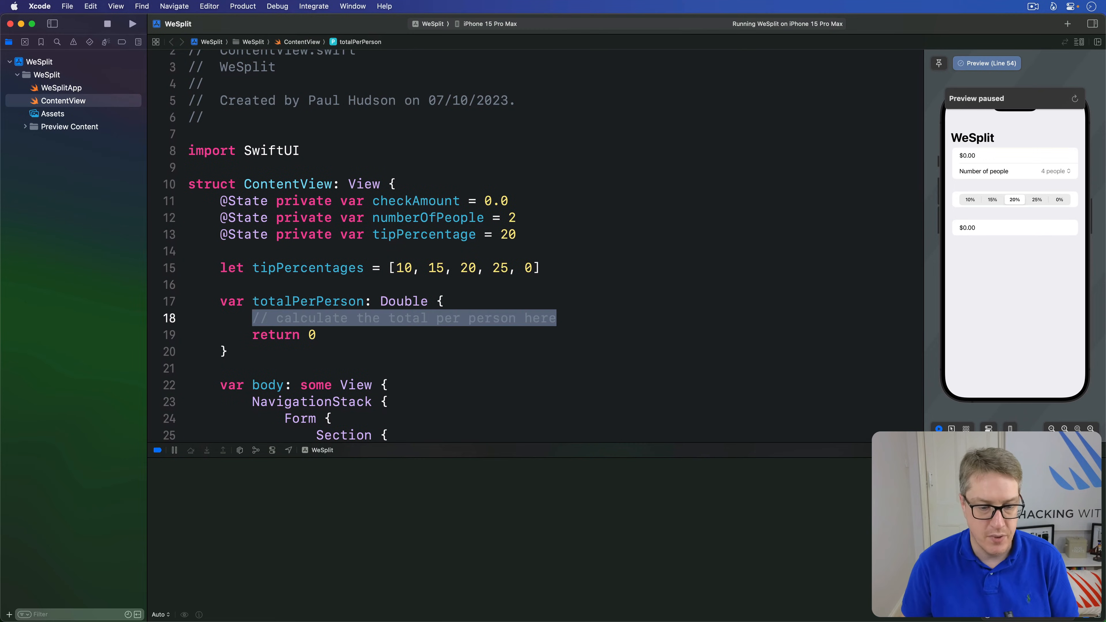
# - Define let peopleCount = Double(numberOfPeople + 2) inside totalPerPerson, highlighting the Double conversion
pyautogui.write('let peopleCount')
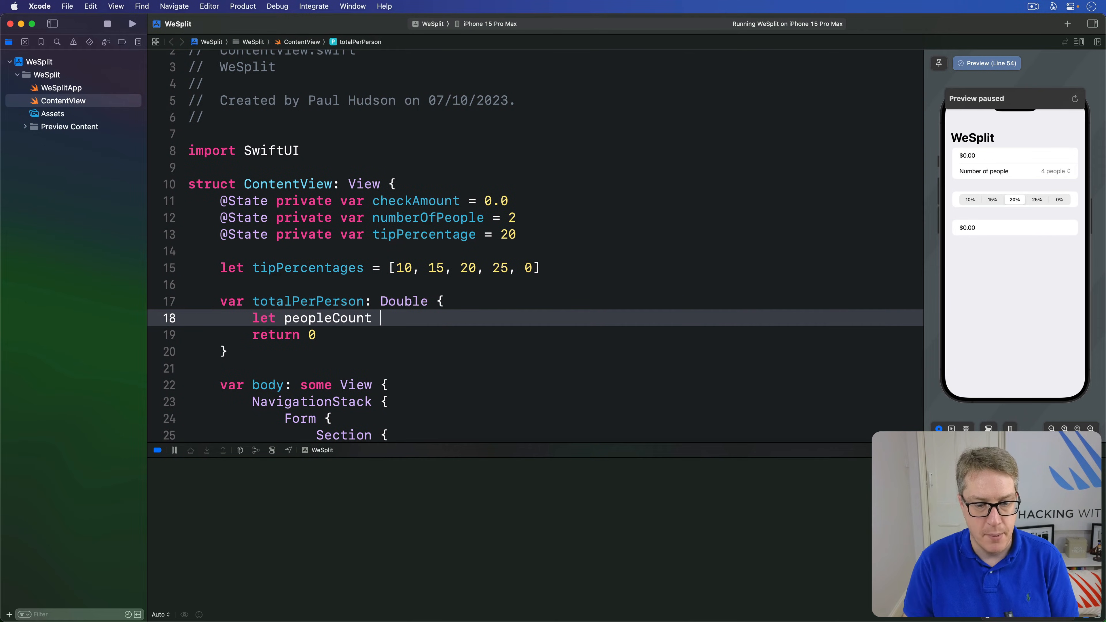
pyautogui.write('= Double')
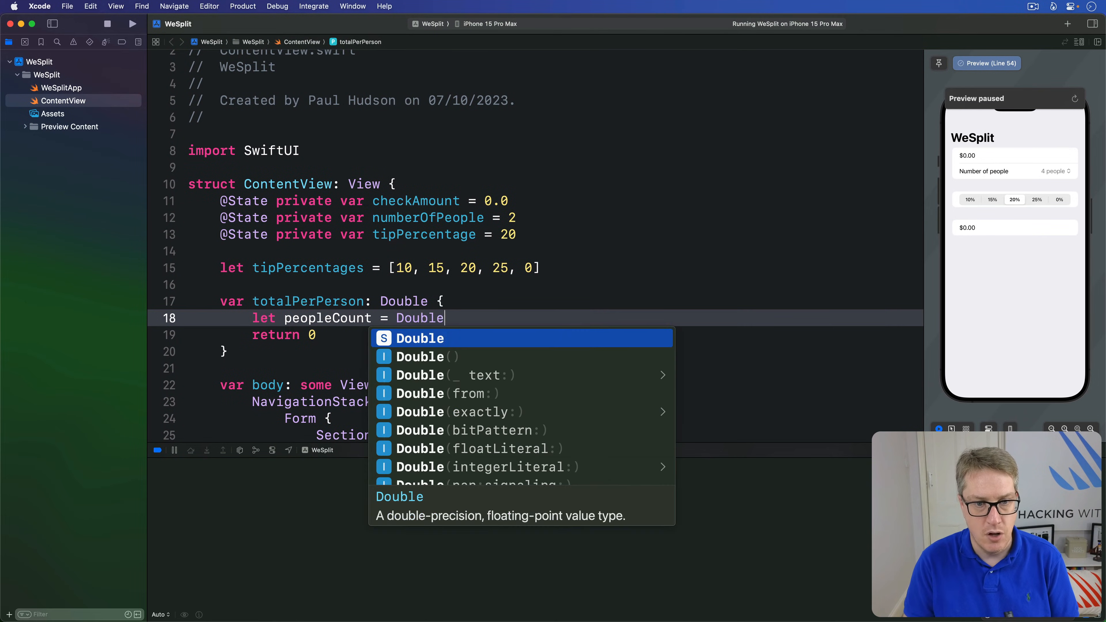
pyautogui.write('(numberOfPeople')
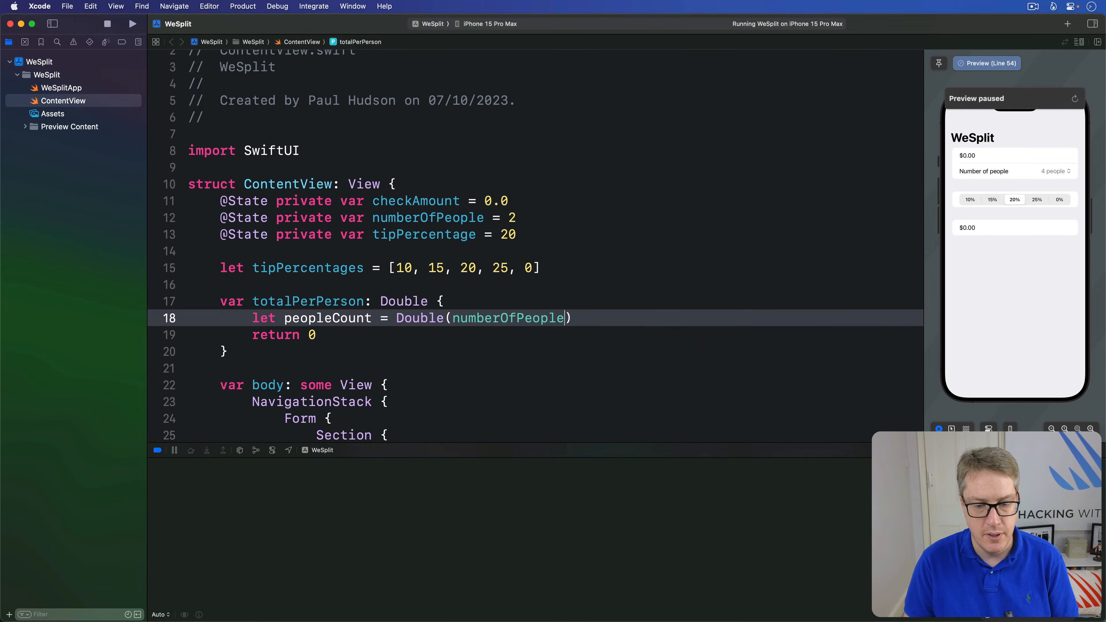
pyautogui.write('+ 2')
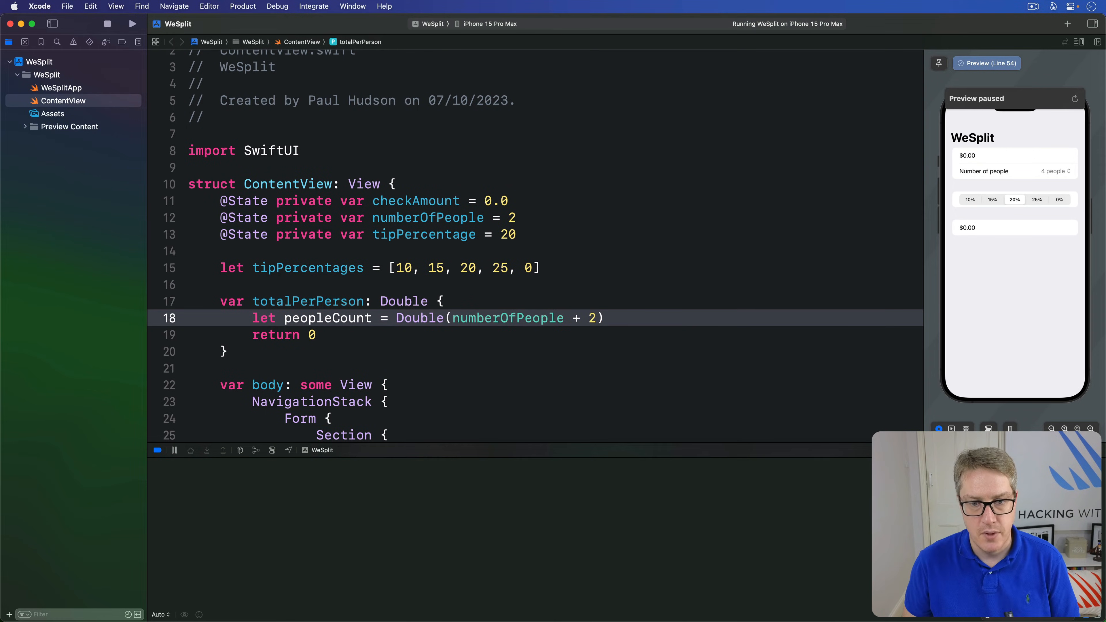
pyautogui.doubleClick(418, 318)
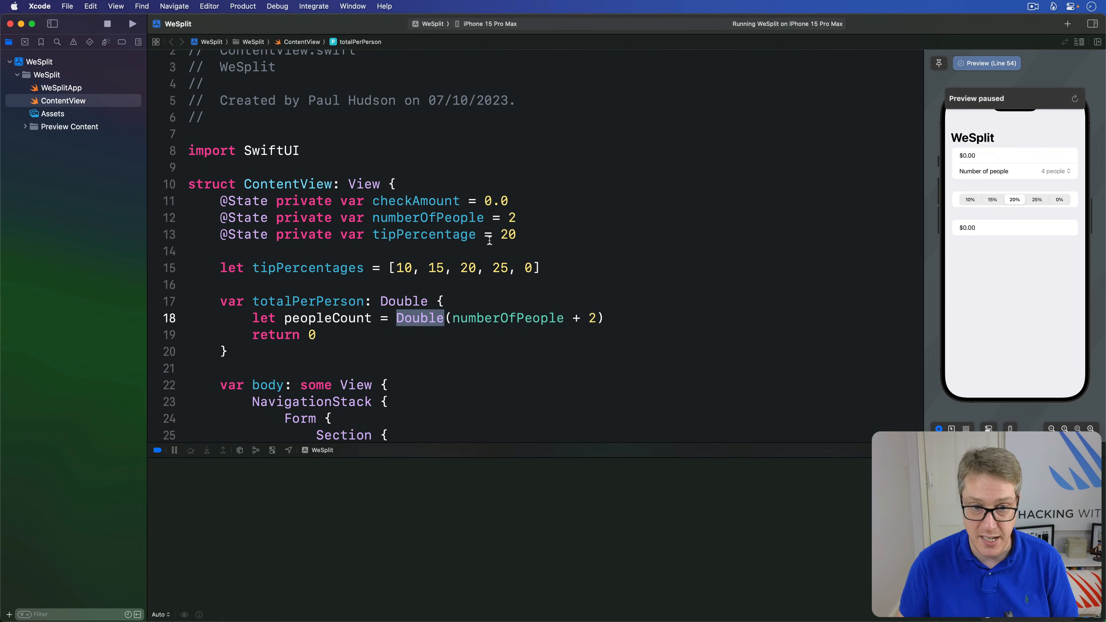
pyautogui.doubleClick(415, 201)
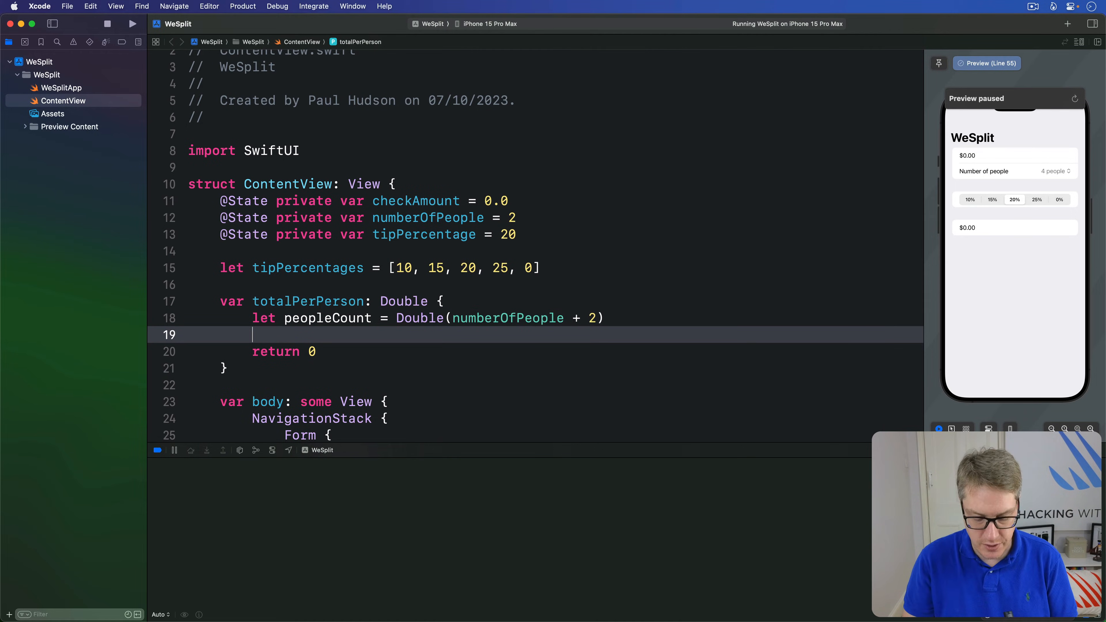
# - Define let tipSelection = Double(tipPercentage) and point out checkAmount and tipSelection for the next calculation
pyautogui.write('let tipSelection = Double(ip')
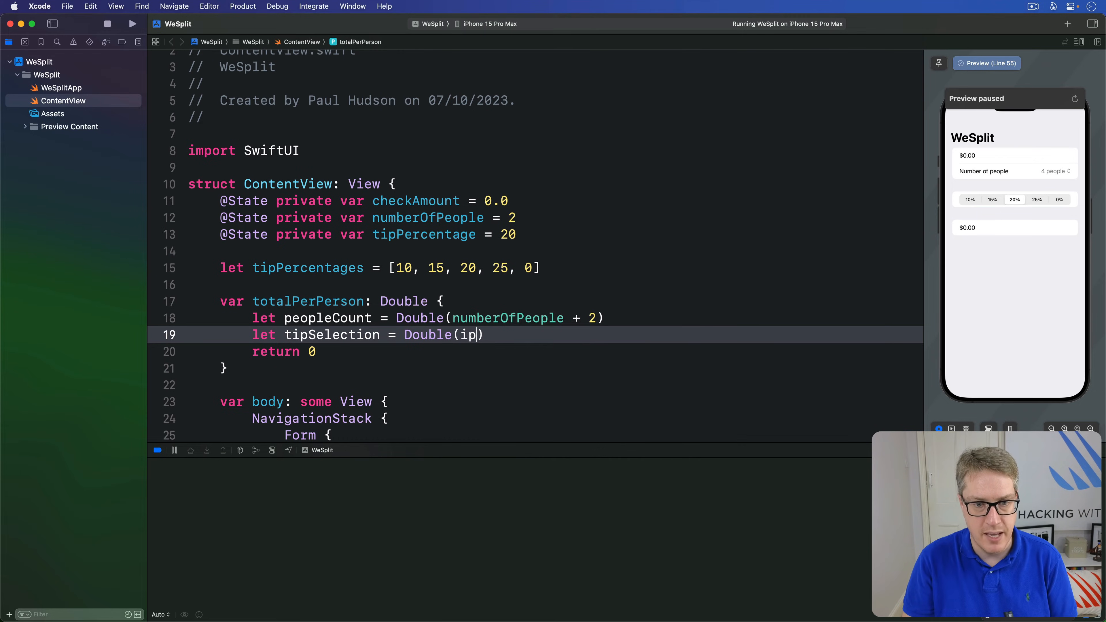
pyautogui.write('tipPercentage)')
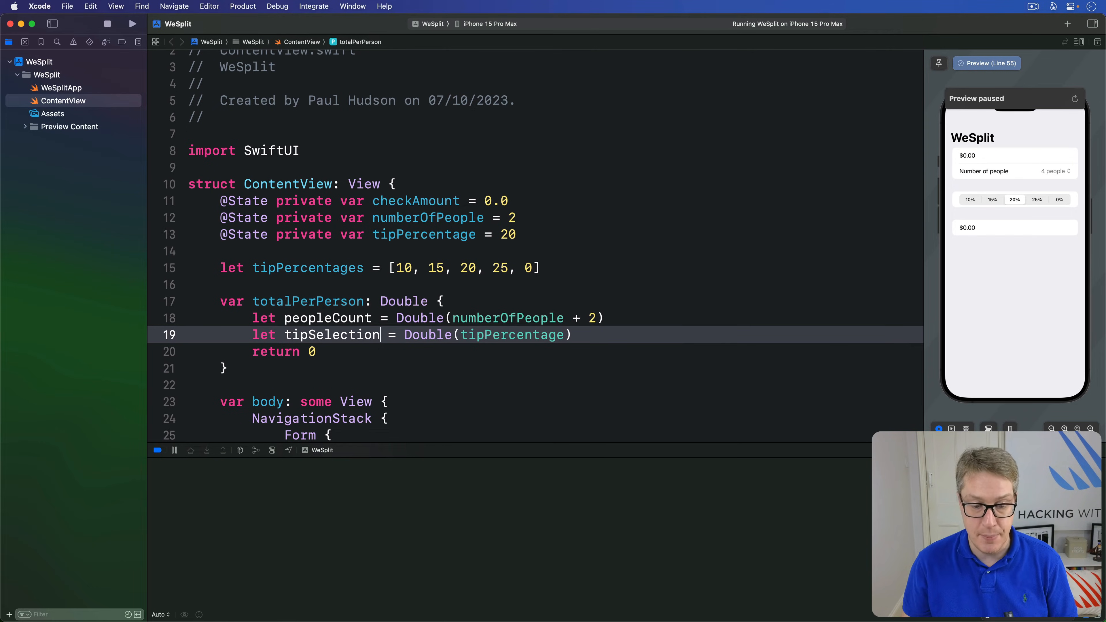
pyautogui.doubleClick(332, 334)
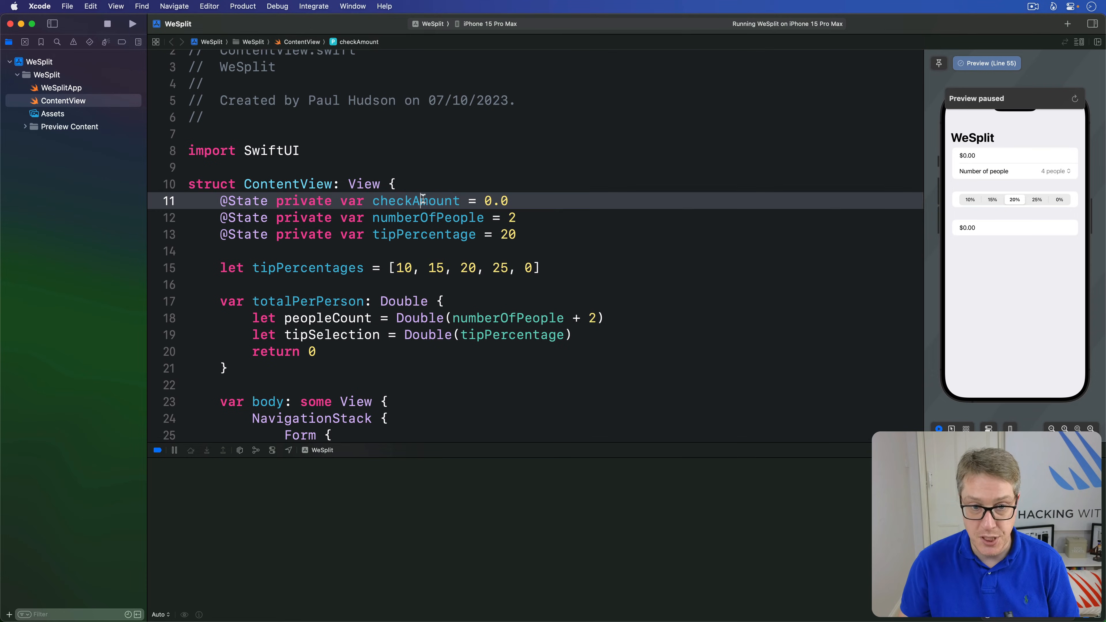
pyautogui.doubleClick(414, 201)
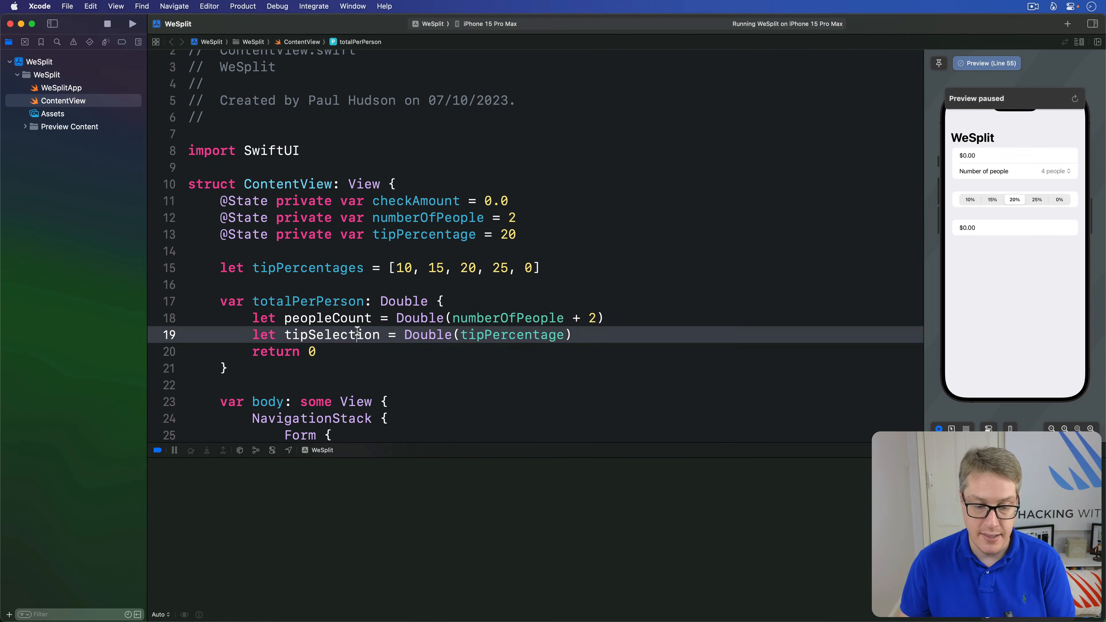
pyautogui.doubleClick(332, 334)
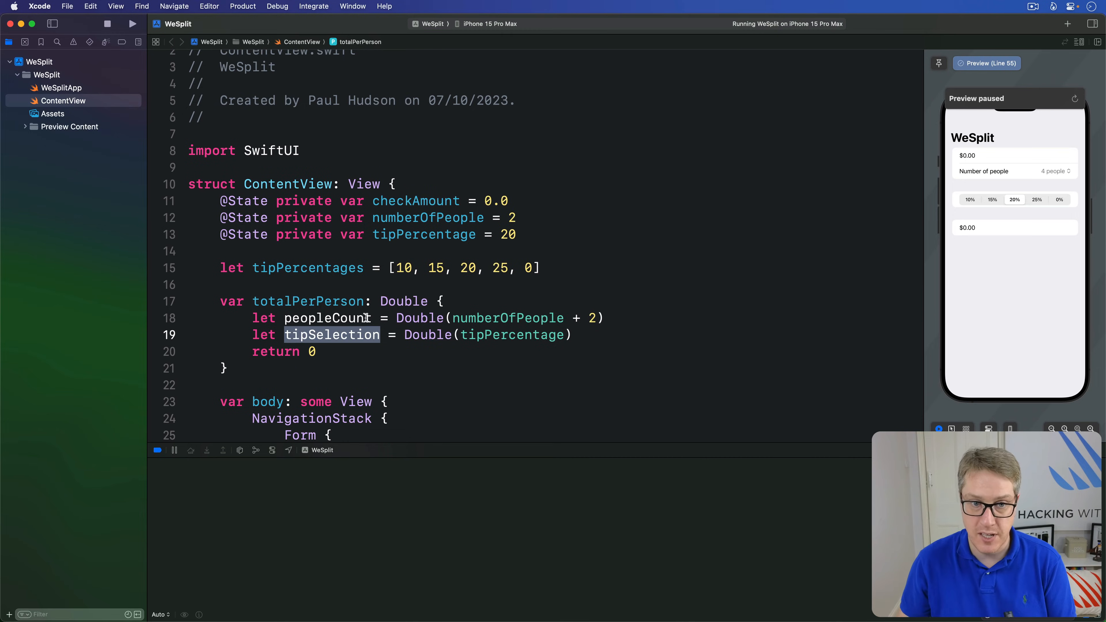
pyautogui.doubleClick(415, 201)
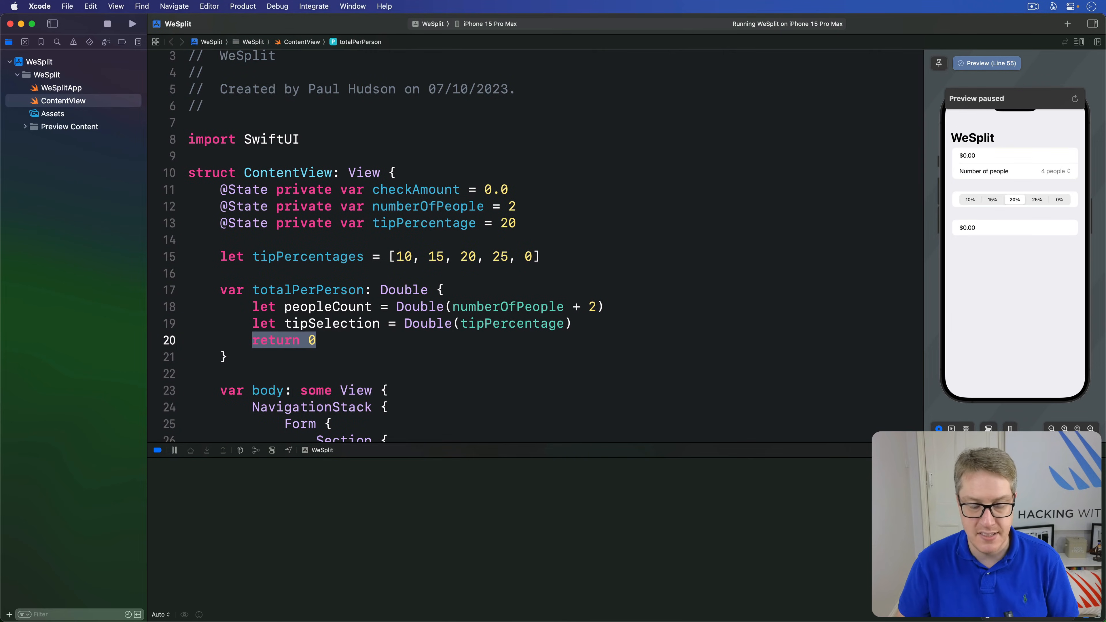
# - Compute tipValue from checkAmount and tipSelection, then grandTotal = checkAmount + tipValue
pyautogui.write('let')
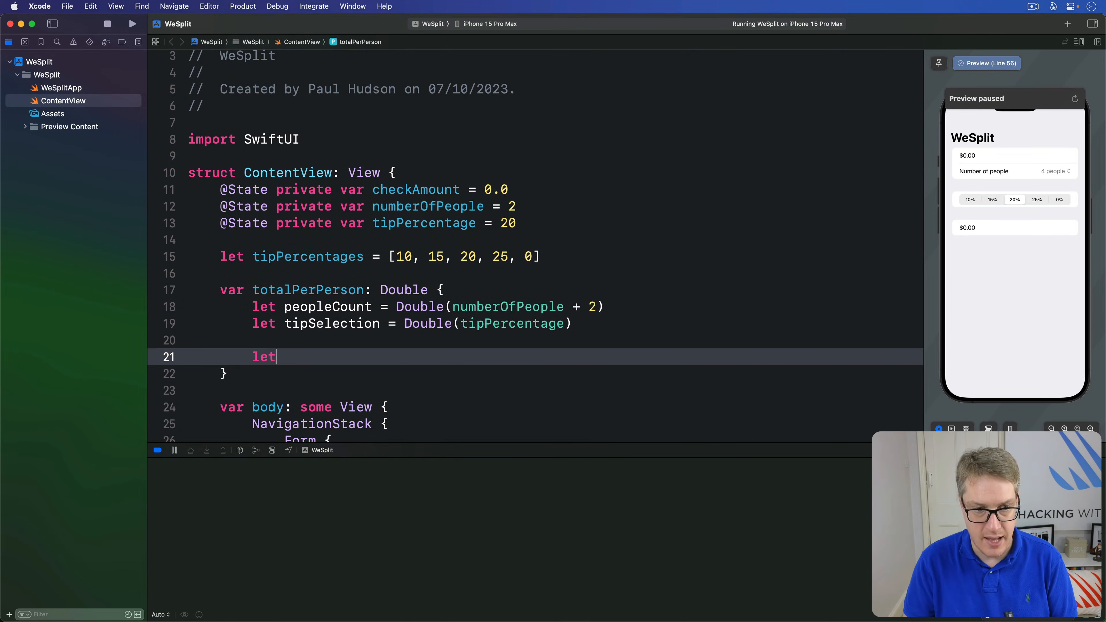
pyautogui.write('tipValue = checkAmount / 100 *')
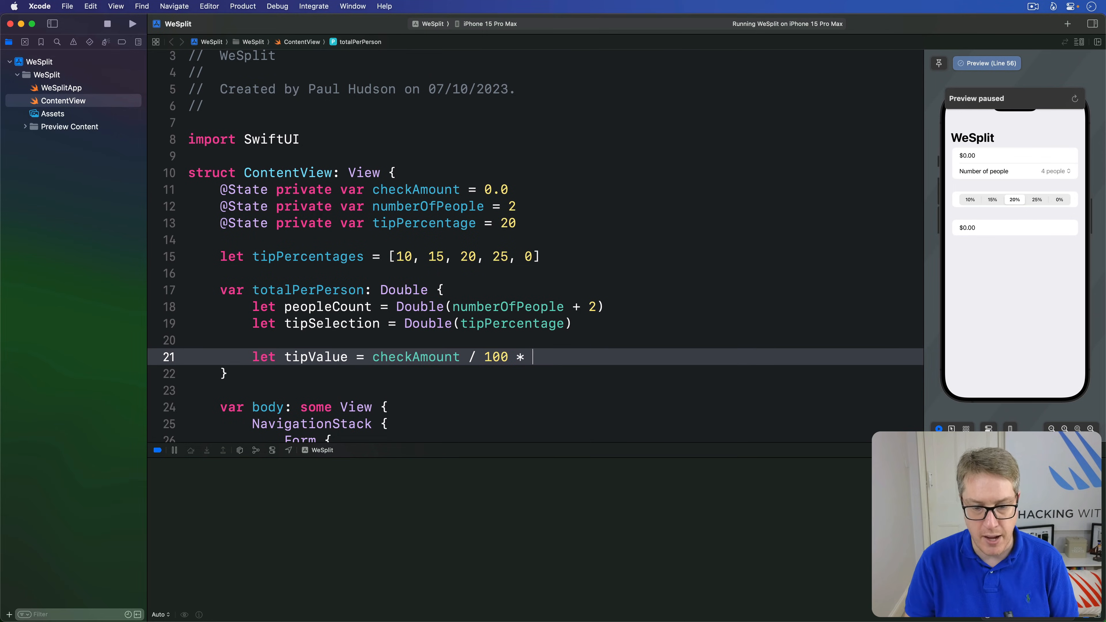
pyautogui.write('tipSelection')
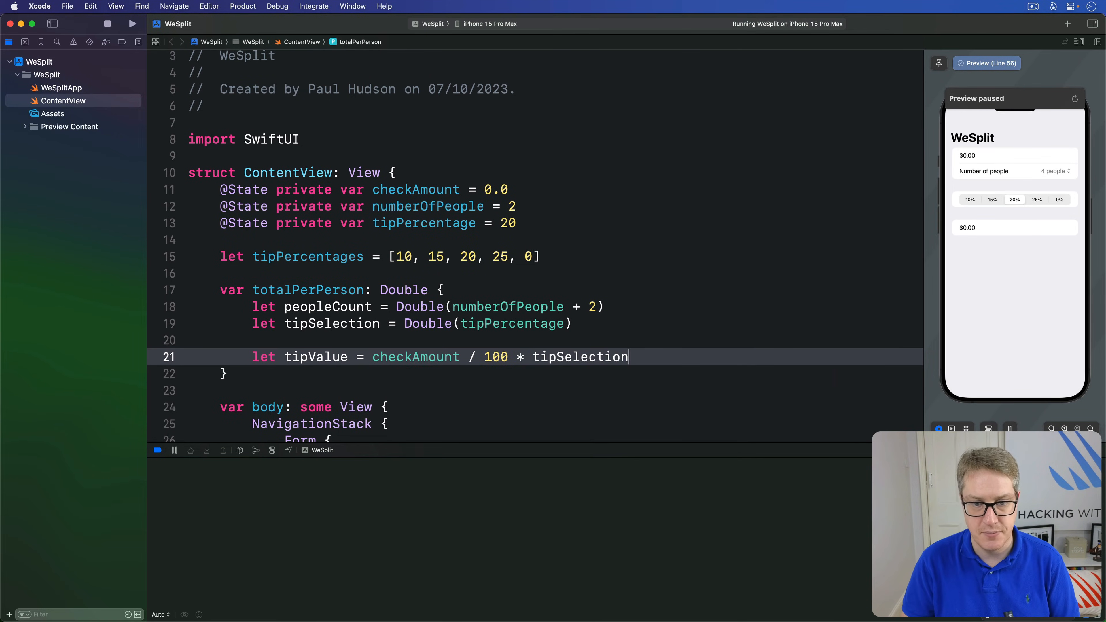
pyautogui.write('let grandTotal')
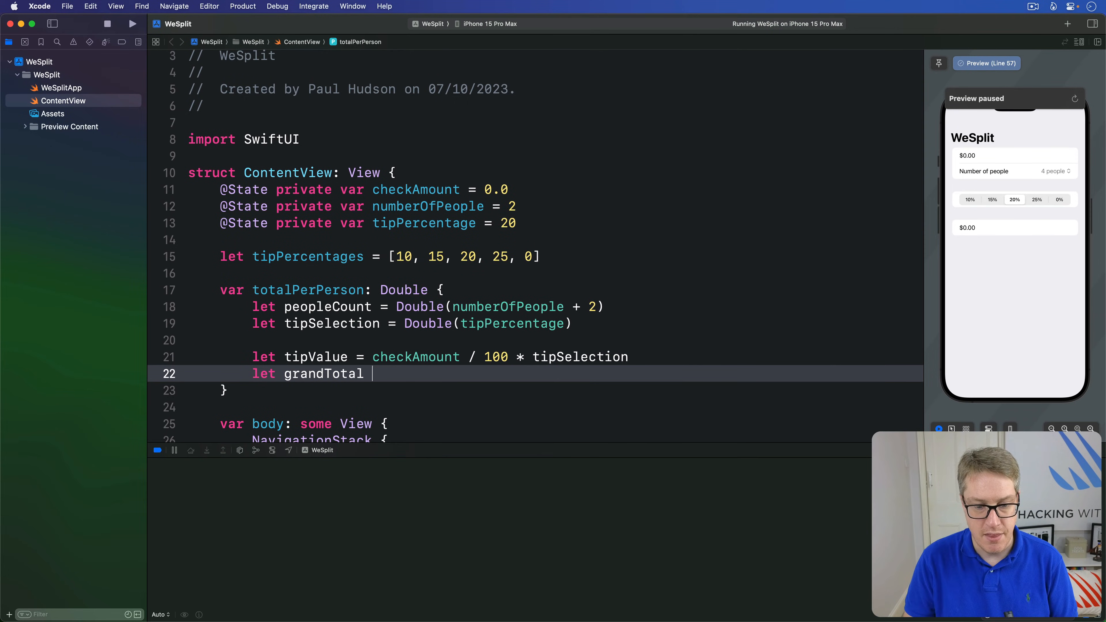
pyautogui.write('= checkAmount')
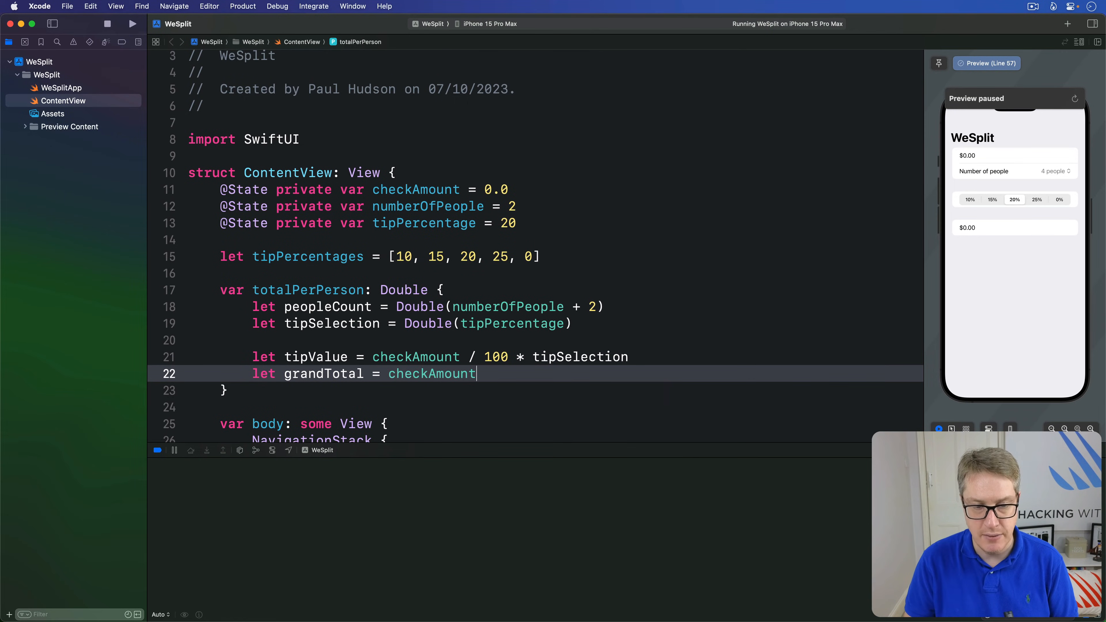
pyautogui.write('+ tipValue')
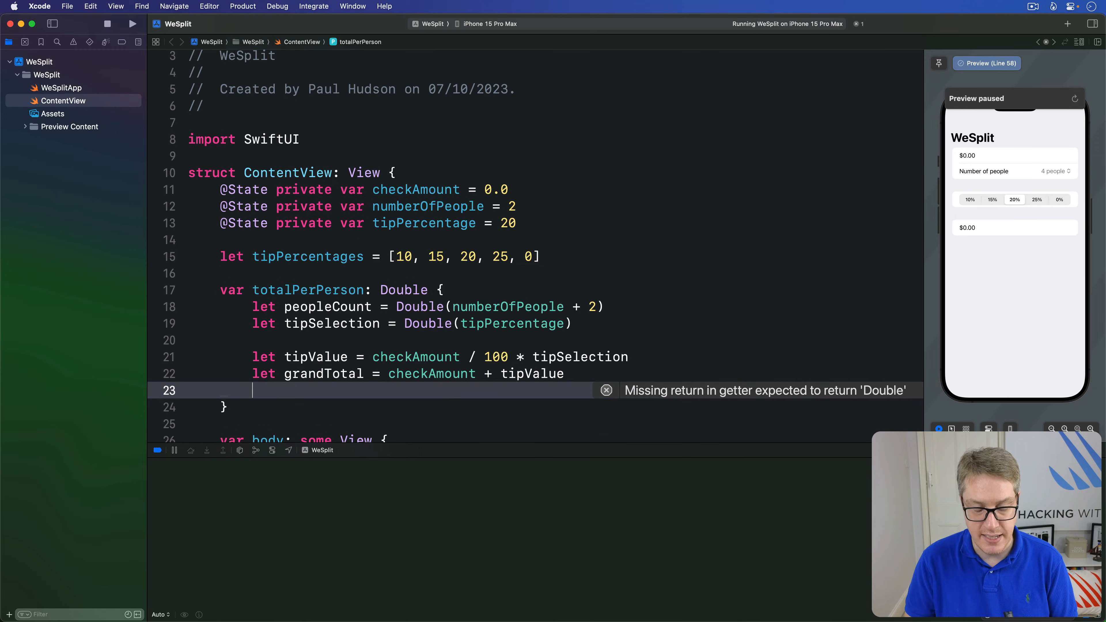
# - Compute amountPerPerson as grandTotal divided by peopleCount and return it instead of 0
pyautogui.write('let amountPerPerson = grandTotal / pe')
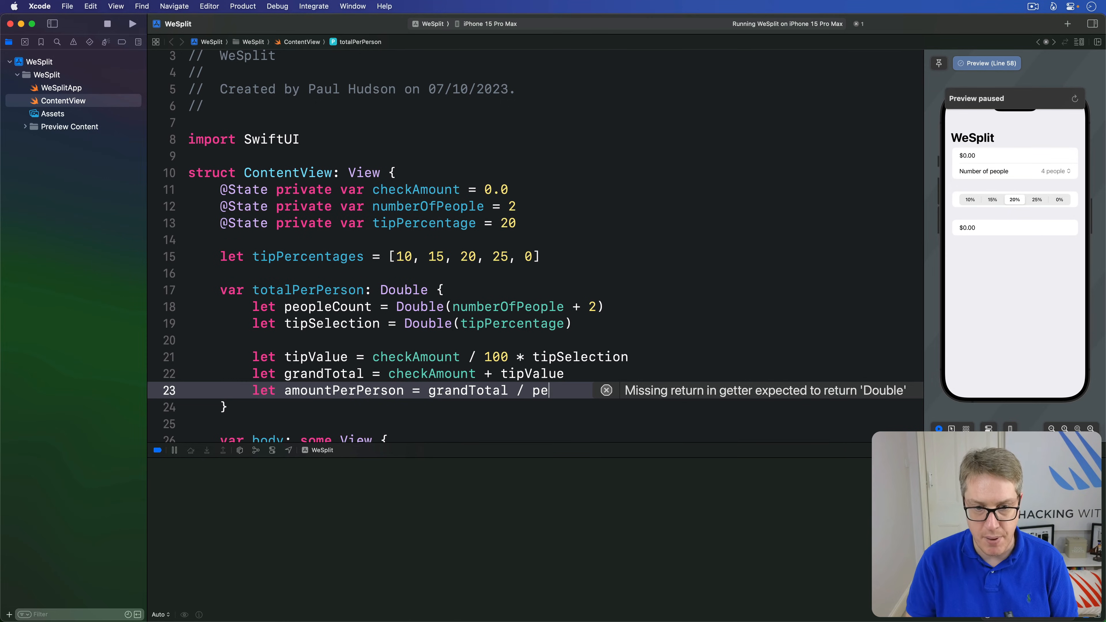
pyautogui.write('opleCount')
pyautogui.write('return amountPerPerson')
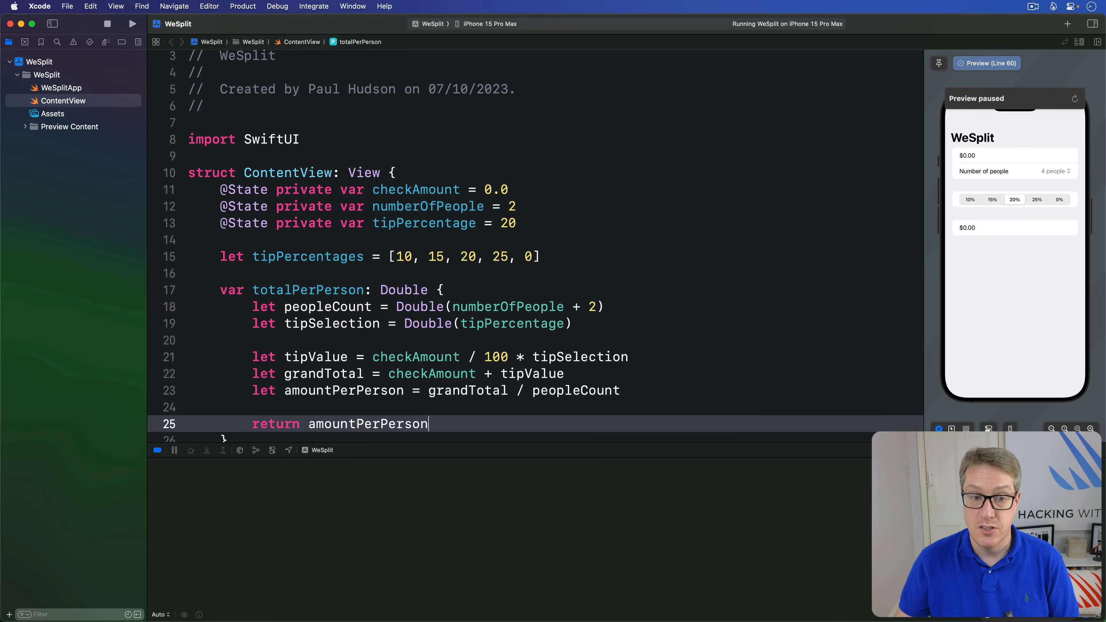
pyautogui.scroll(-3)
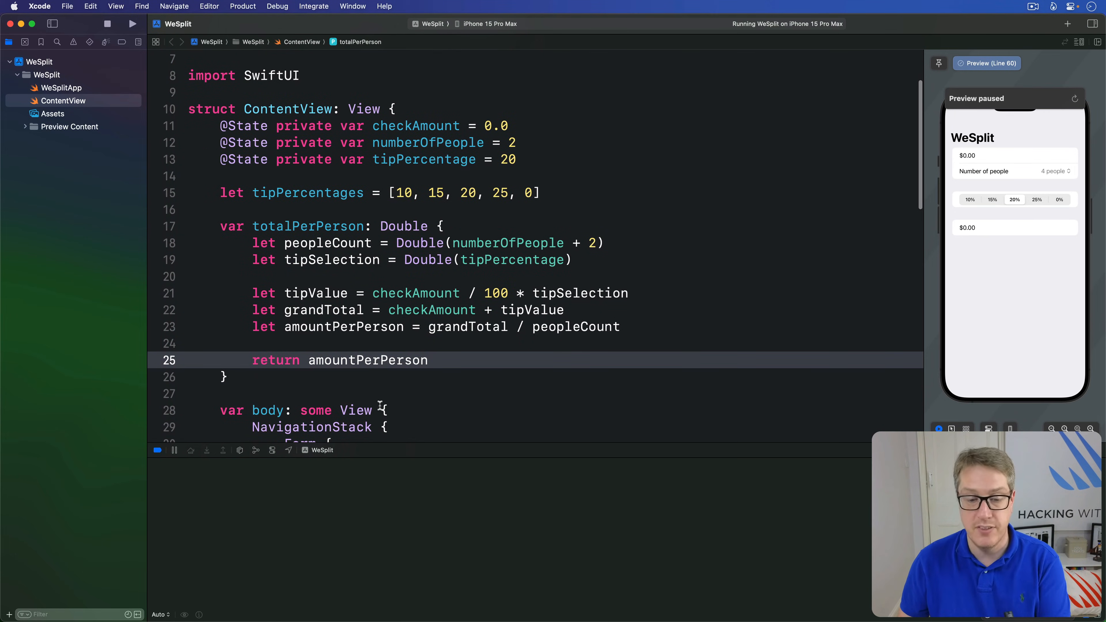
# - Replace checkAmount with totalPerPerson in the final section's currency Text and run the app
pyautogui.scroll(-3)
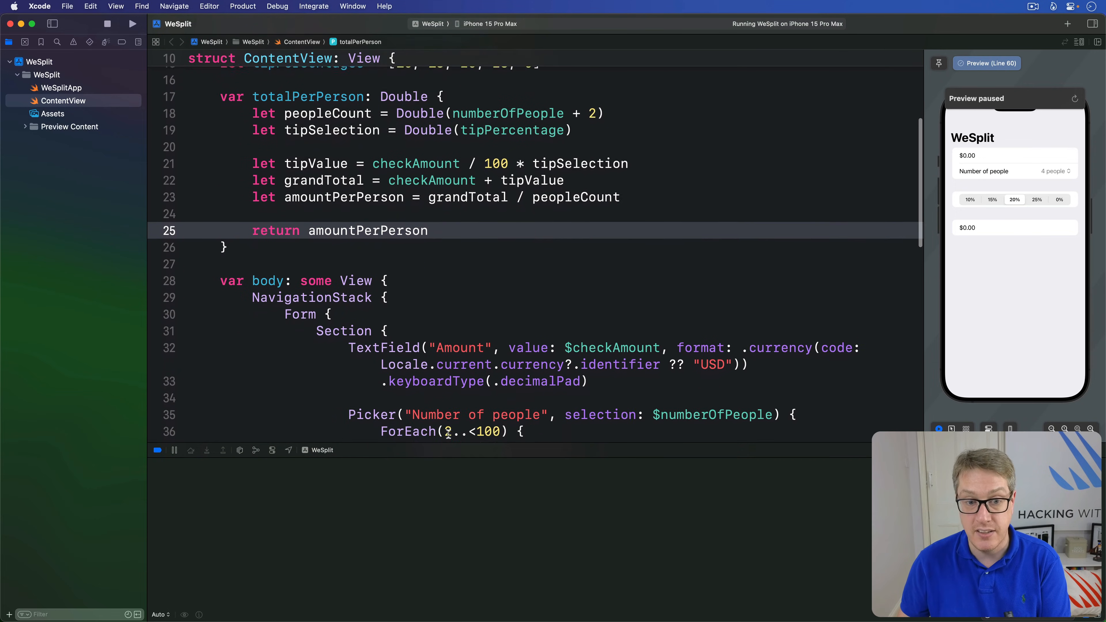
pyautogui.scroll(-3)
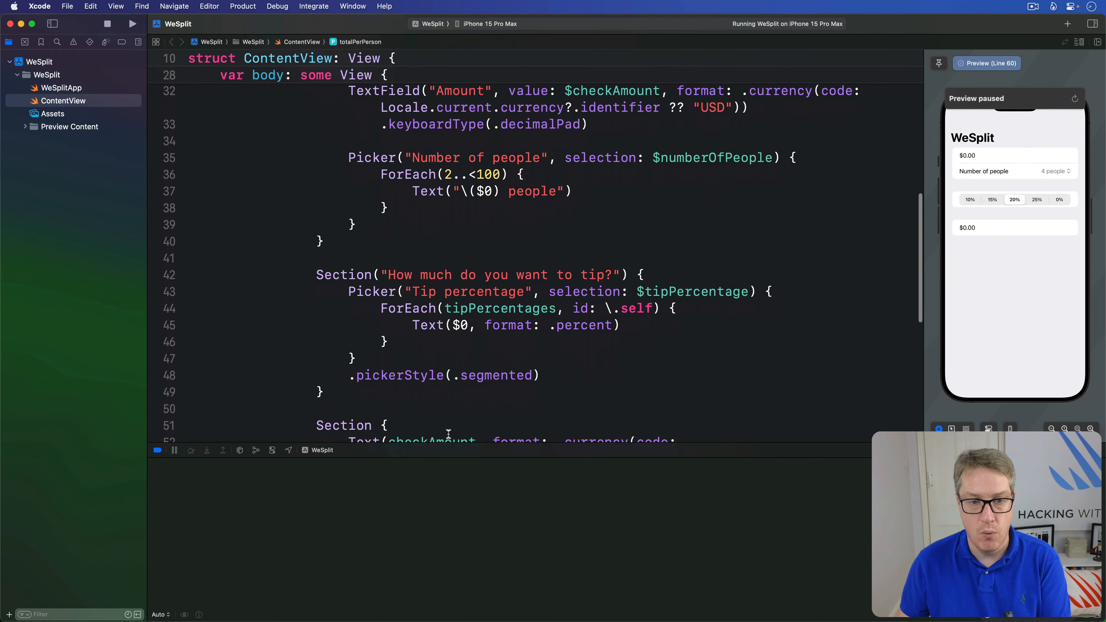
pyautogui.scroll(-3)
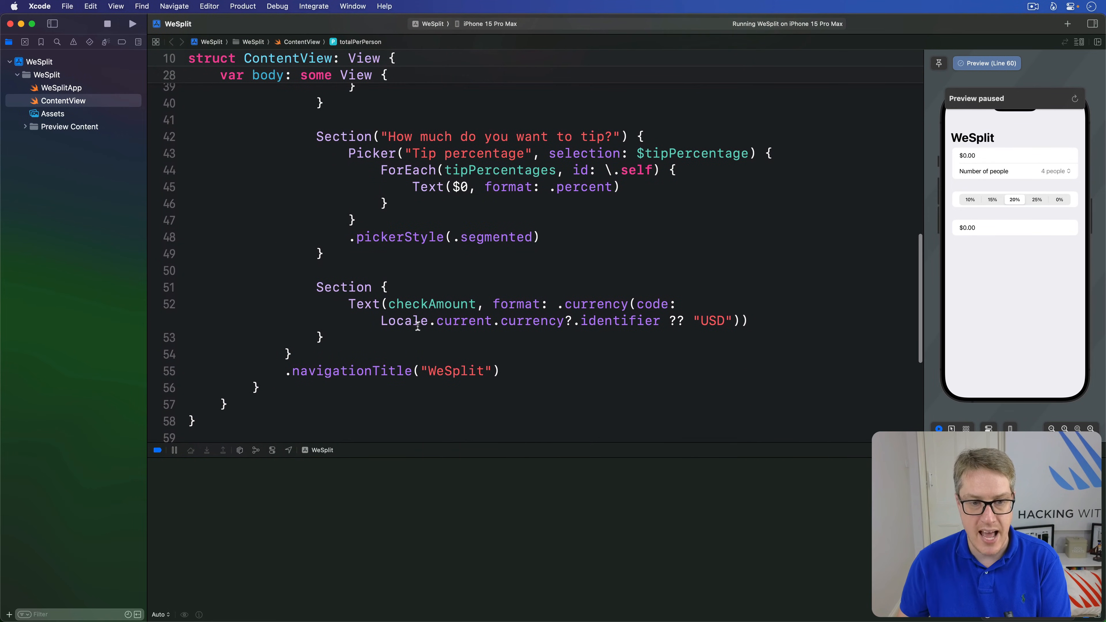
pyautogui.doubleClick(431, 304)
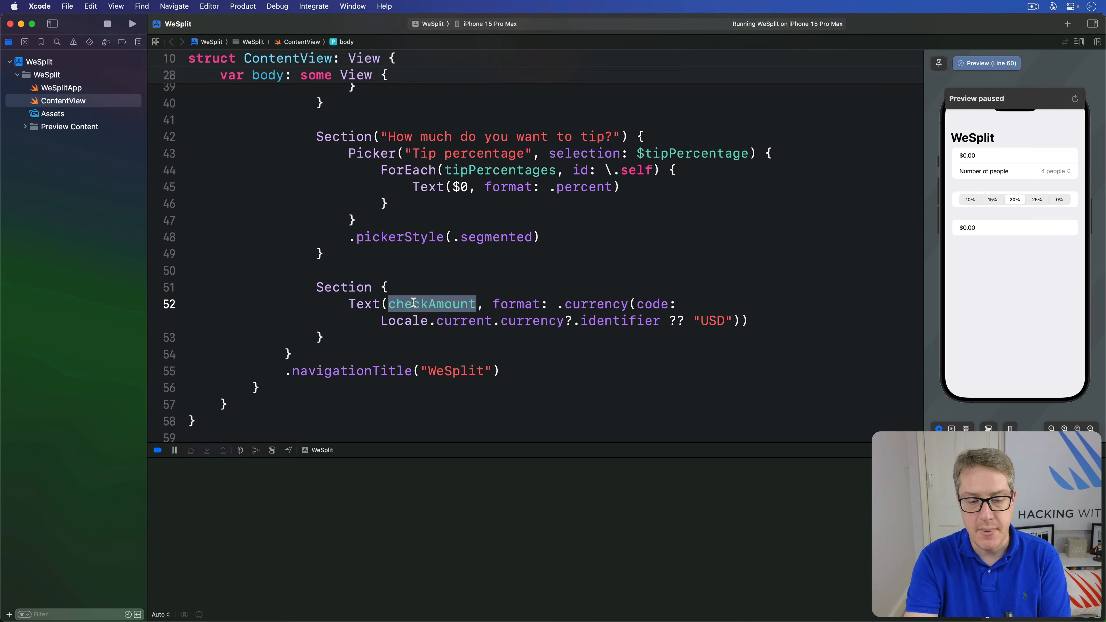
pyautogui.write('totalPerPers')
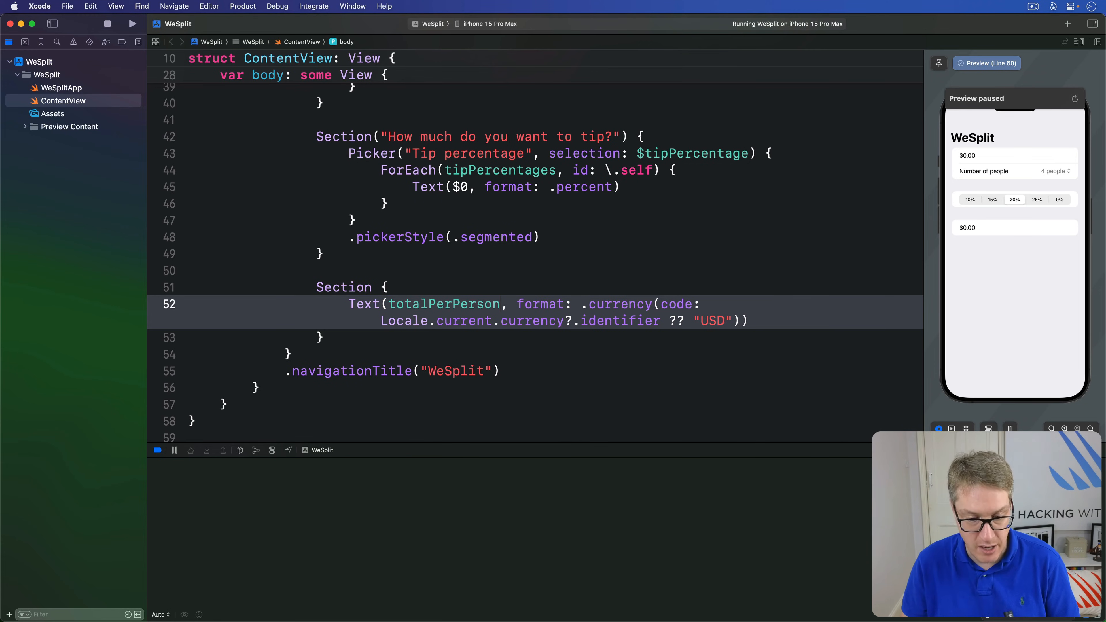
pyautogui.click(132, 23)
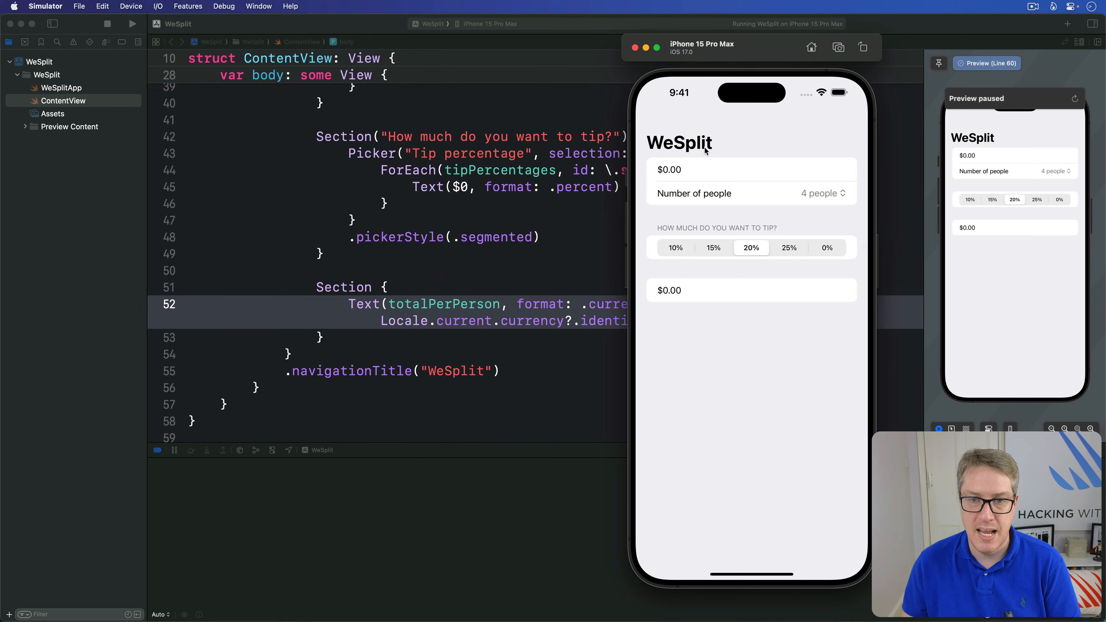
# - Enter 50 as the check amount in the running WeSplit app
pyautogui.click(682, 170)
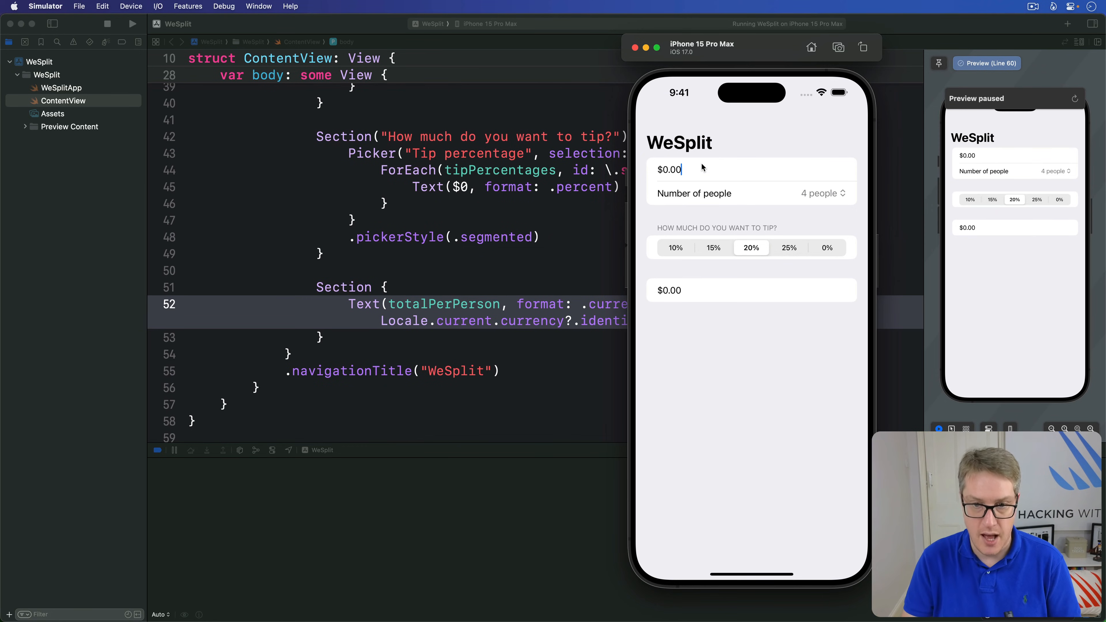
pyautogui.write('0')
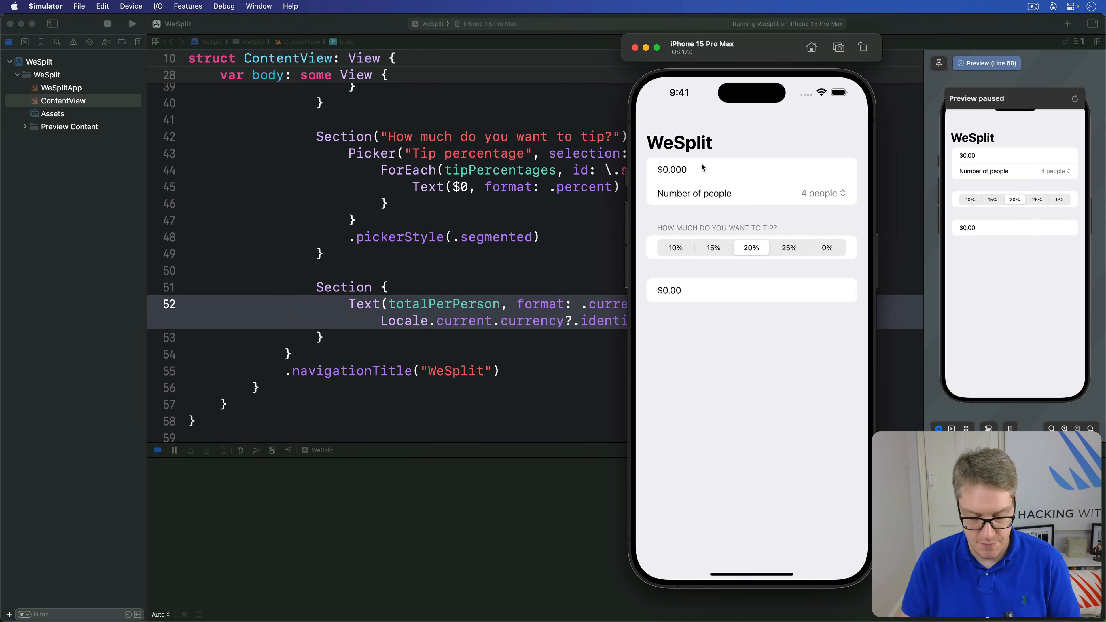
pyautogui.write('50')
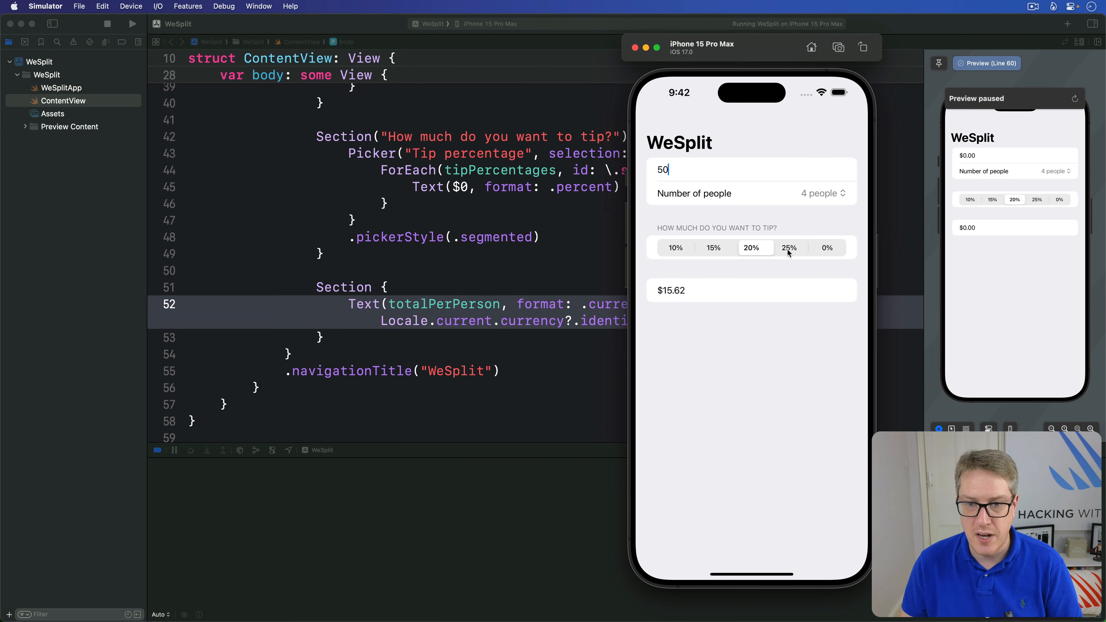
# - Try a 25% then 20% tip to see $15.00 per person, then return to ContentView in Xcode
pyautogui.click(788, 248)
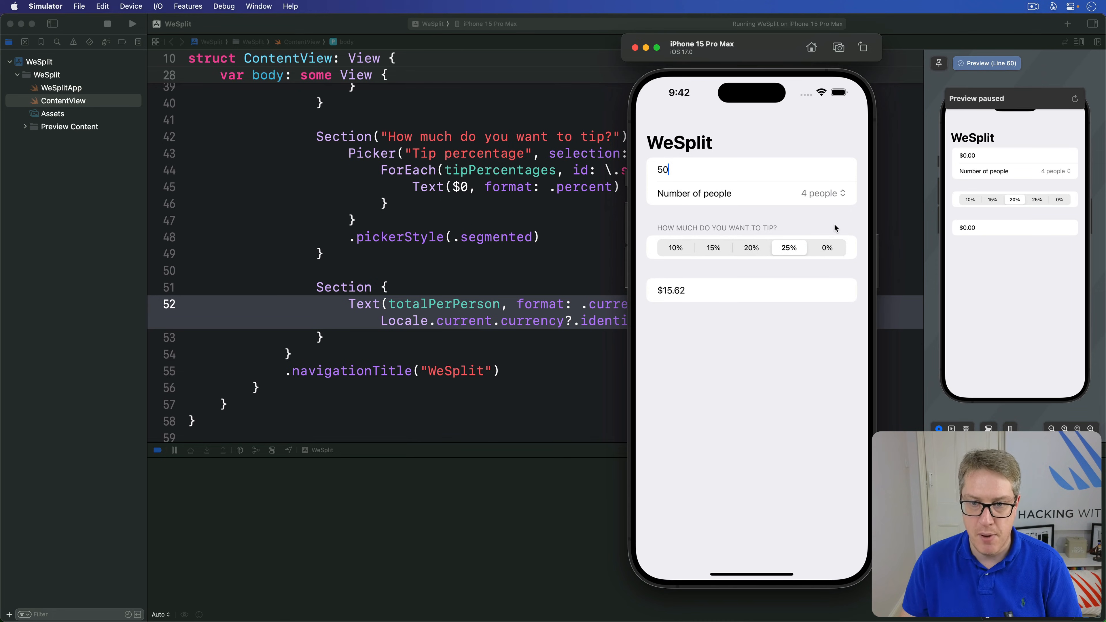
pyautogui.click(750, 248)
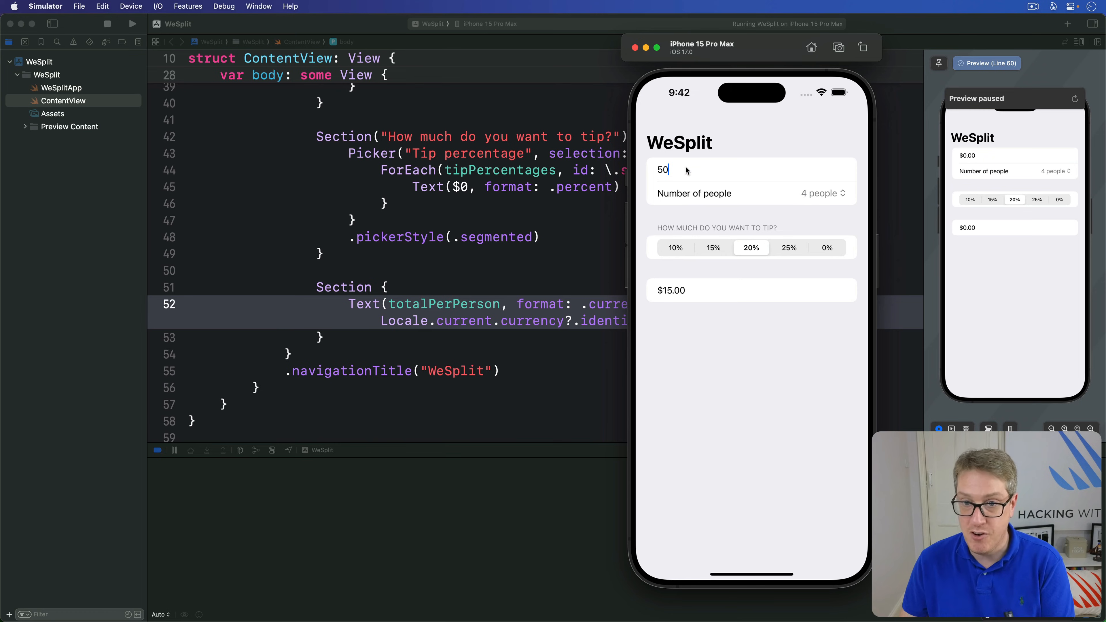
pyautogui.moveTo(755, 224)
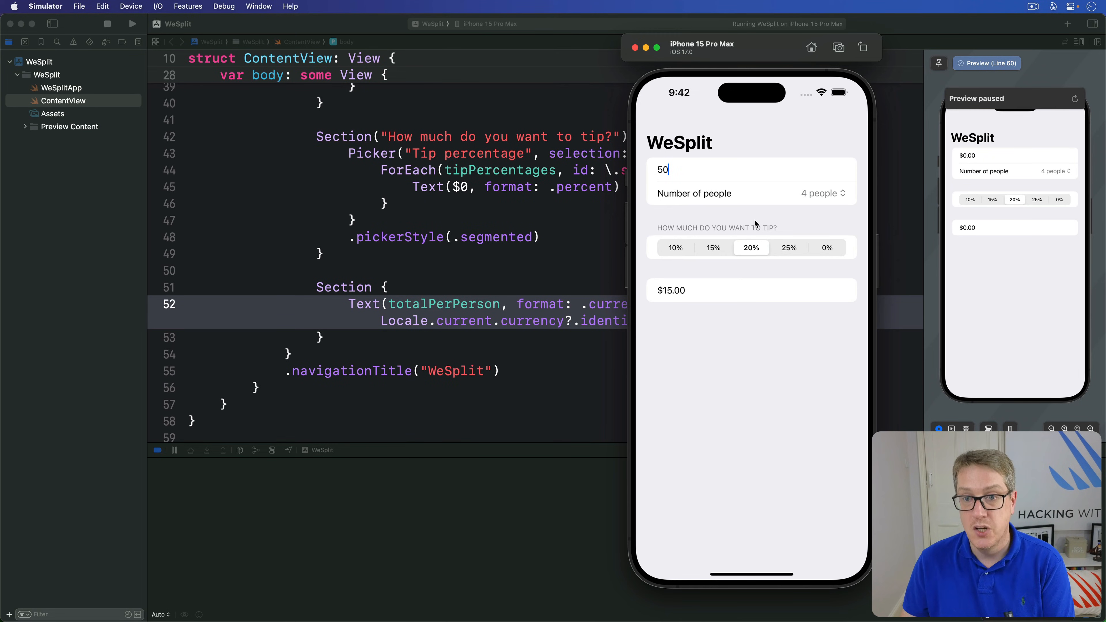
pyautogui.moveTo(758, 258)
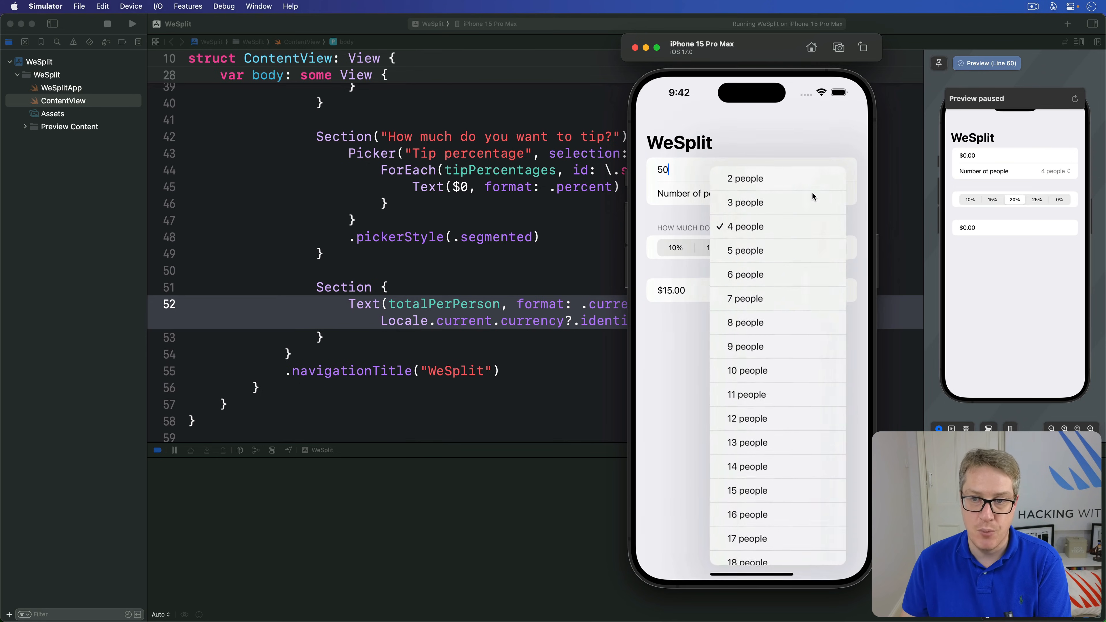
pyautogui.click(745, 178)
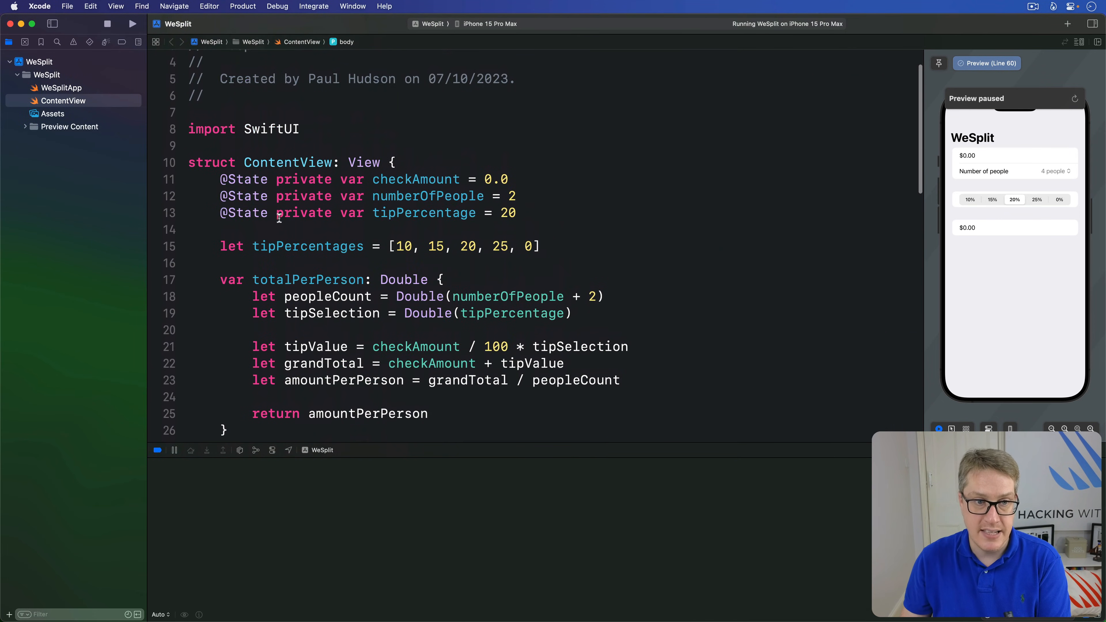
pyautogui.doubleClick(243, 196)
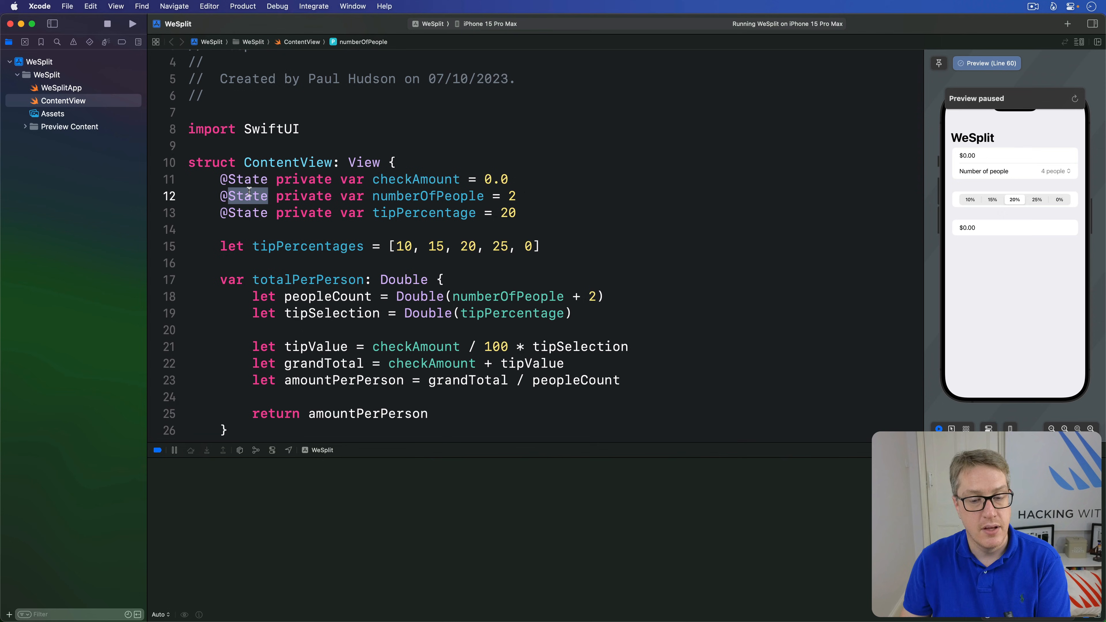